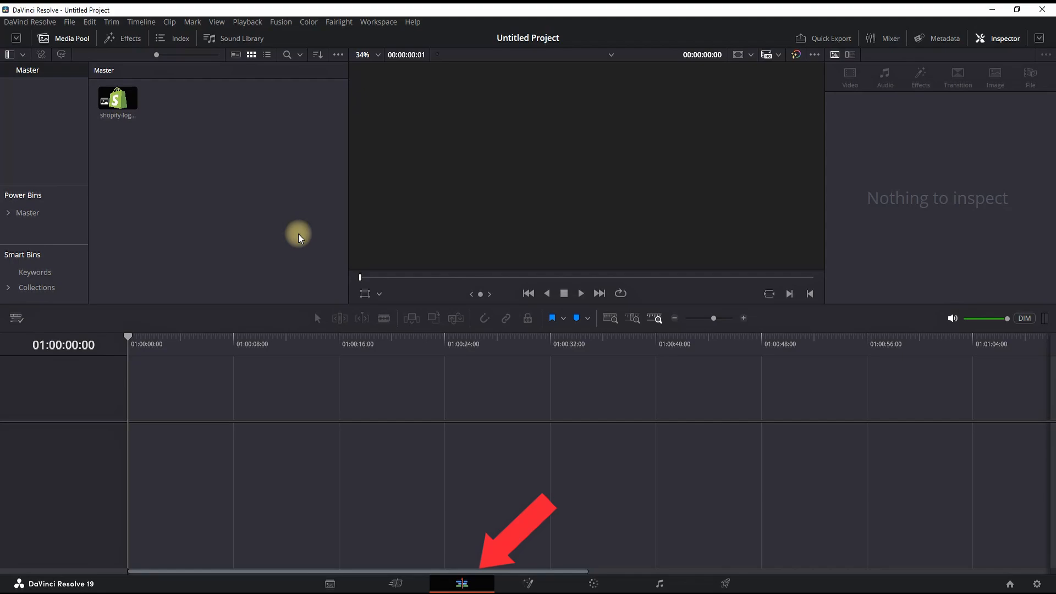
# Step: Open the Effects library and search it for 'fusion' to find Fusion Composition
pyautogui.click(123, 38)
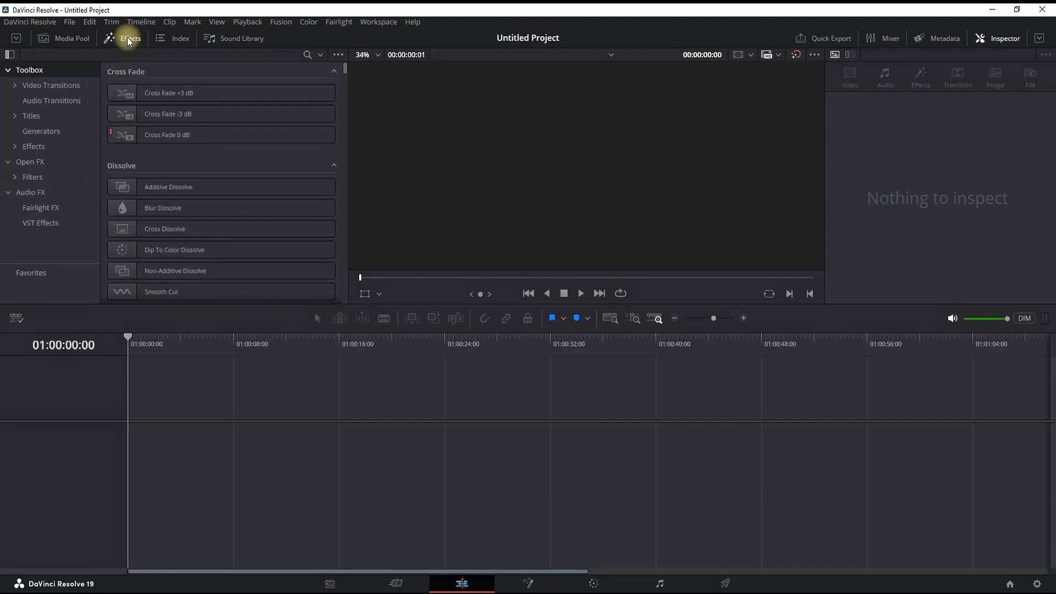
pyautogui.click(307, 54)
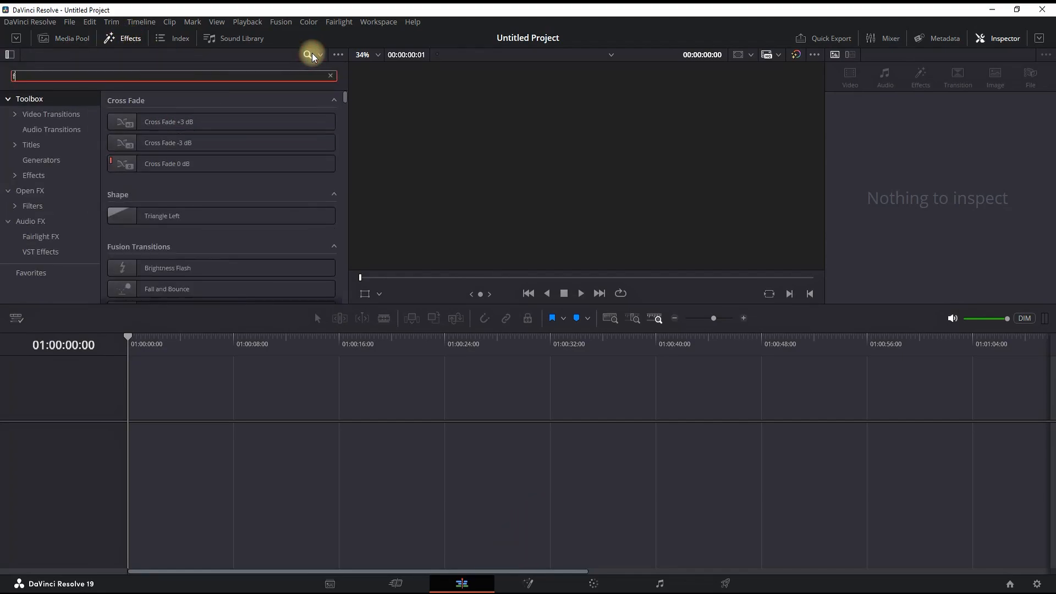
pyautogui.write('fusion')
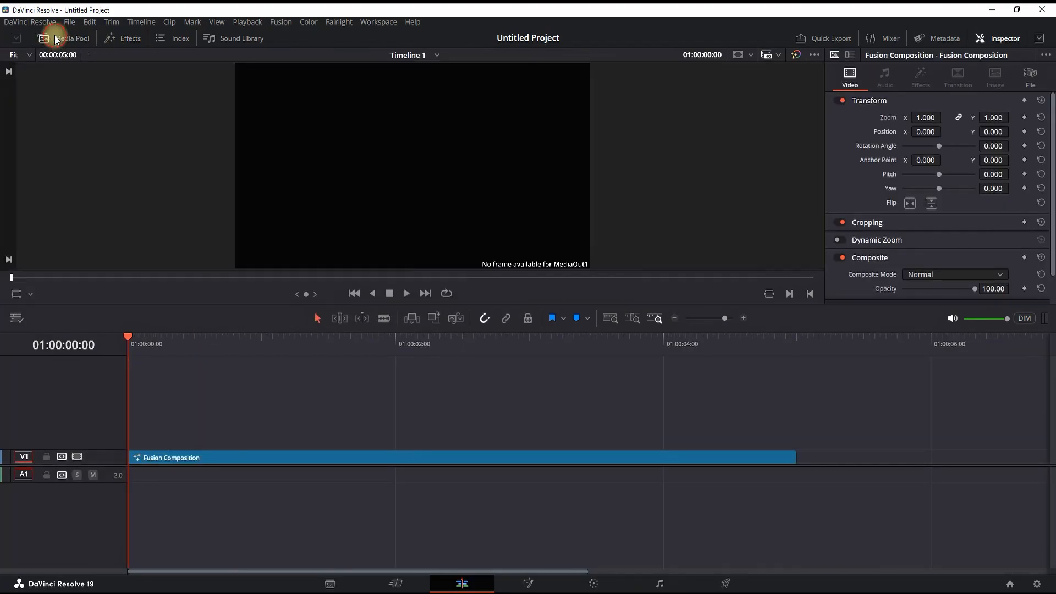
# Step: Reopen the Media Pool and open the Fusion Composition clip on the Fusion page
pyautogui.click(63, 37)
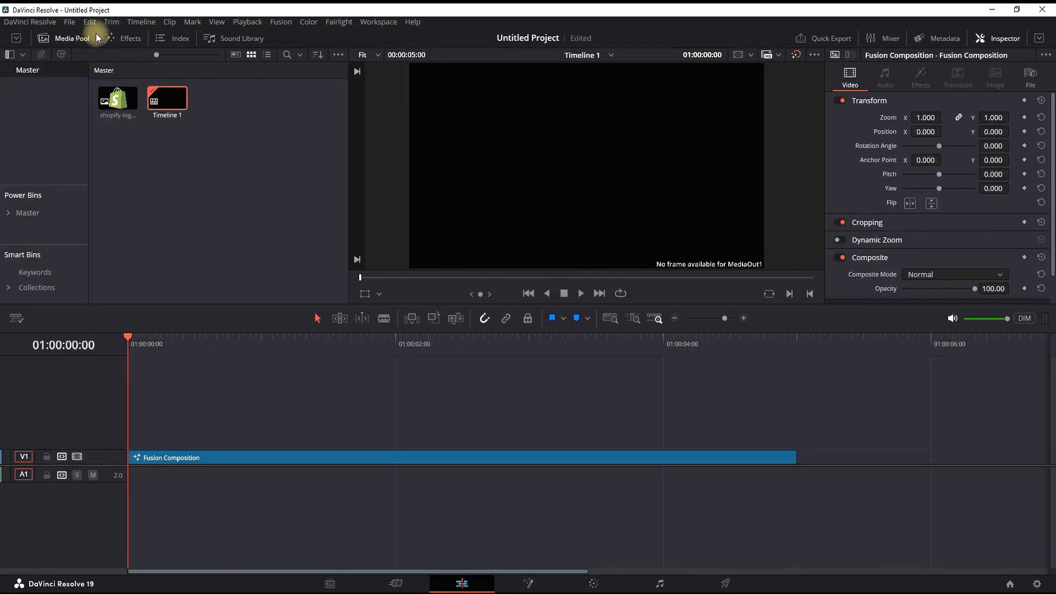
pyautogui.rightClick(359, 457)
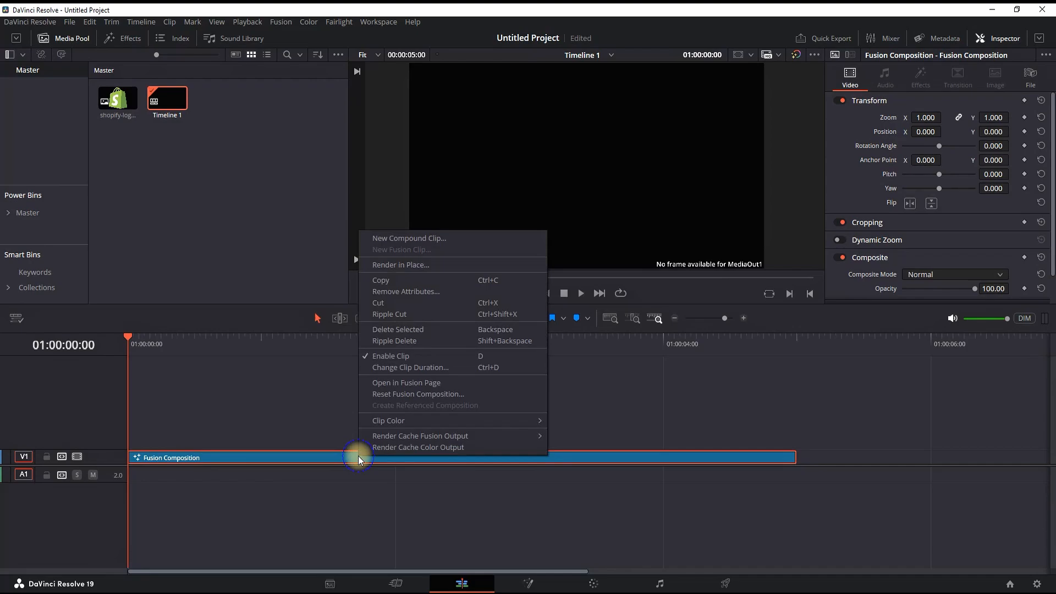
pyautogui.click(567, 382)
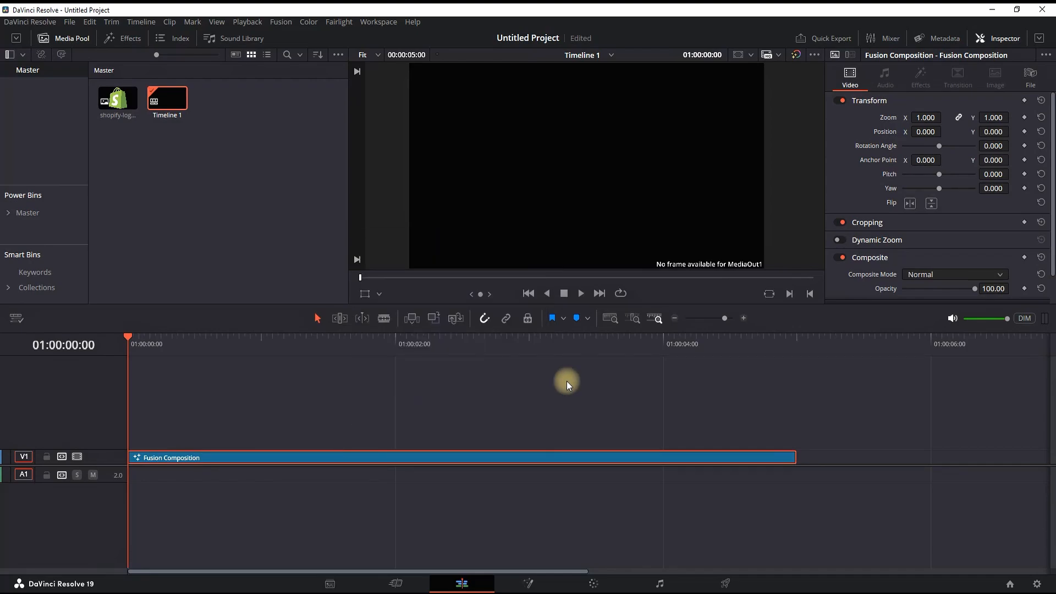
pyautogui.click(528, 583)
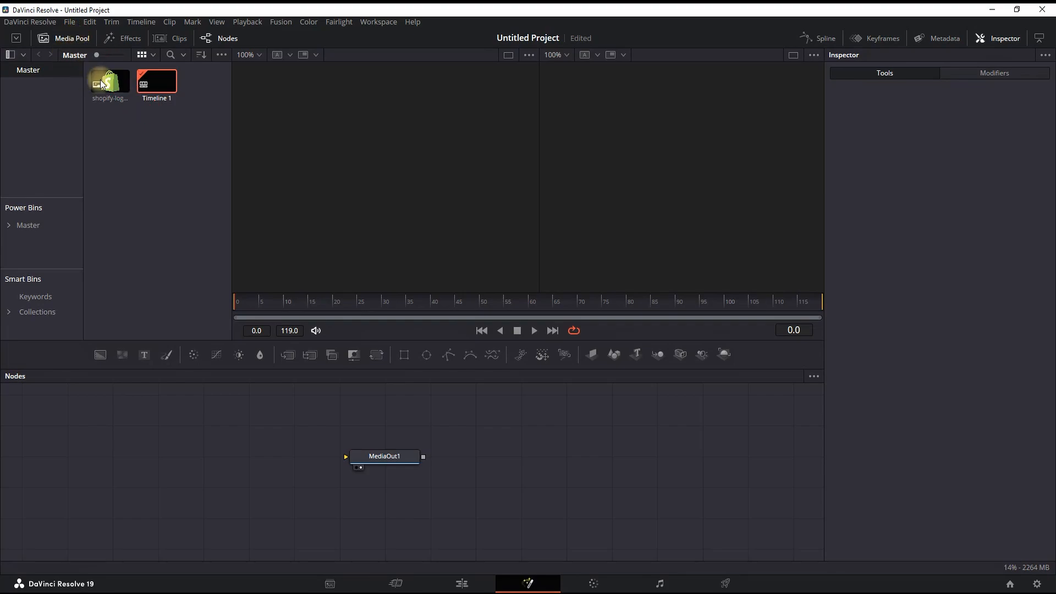
# Step: Drop the Shopify logo into the node graph, view it, and shift MediaOut1 right
pyautogui.moveTo(108, 81); pyautogui.dragTo(195, 456)
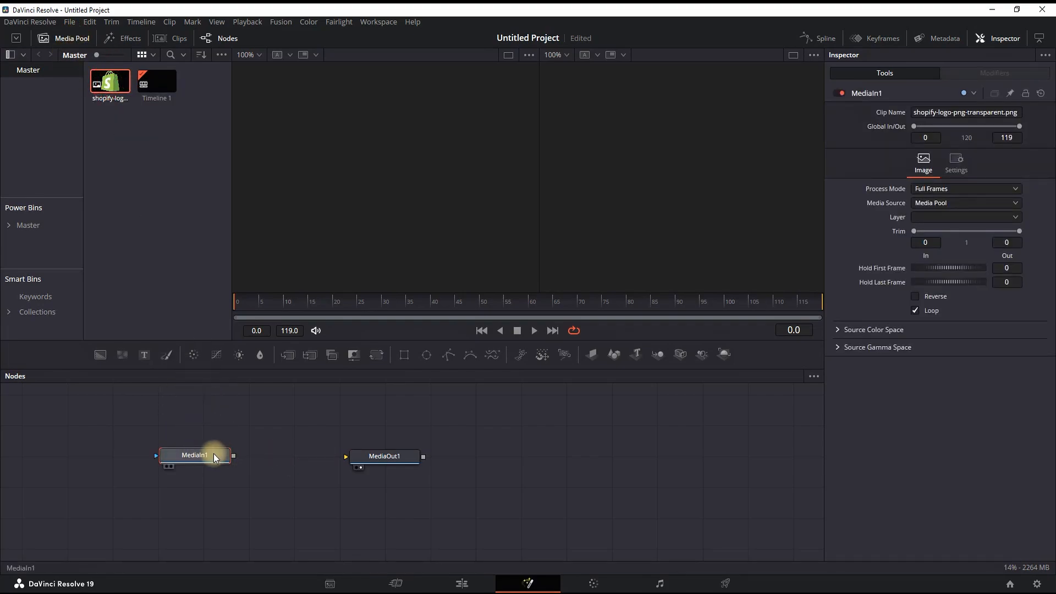
pyautogui.doubleClick(194, 455)
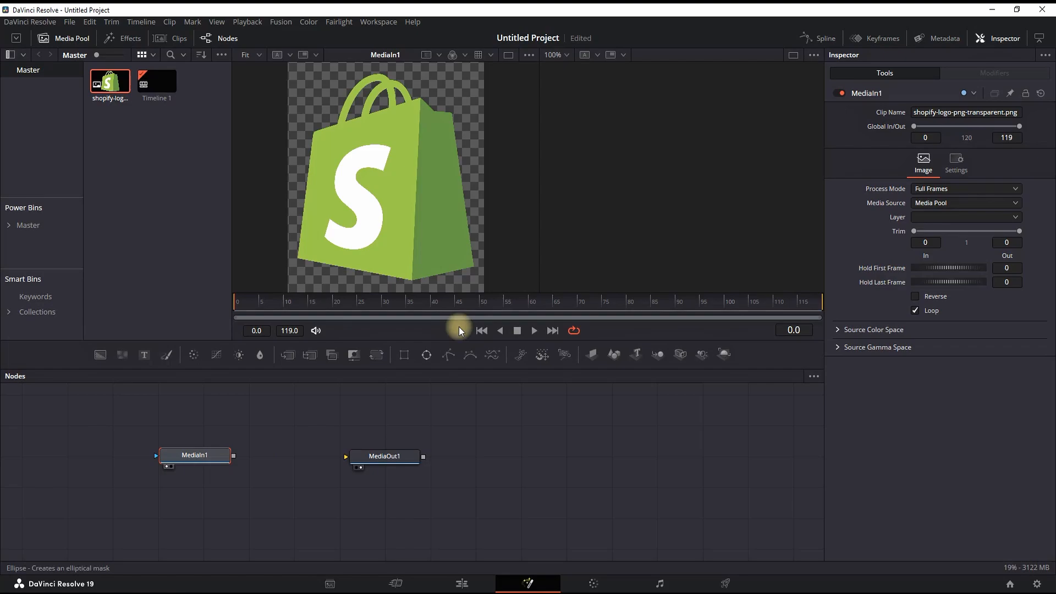
pyautogui.click(385, 456)
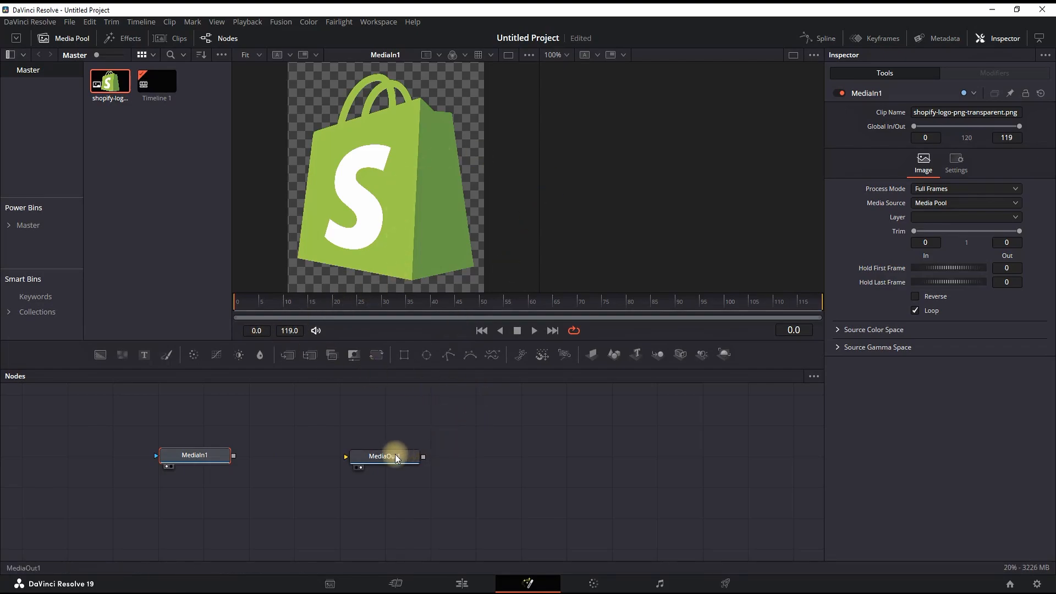
pyautogui.moveTo(385, 456); pyautogui.dragTo(611, 457)
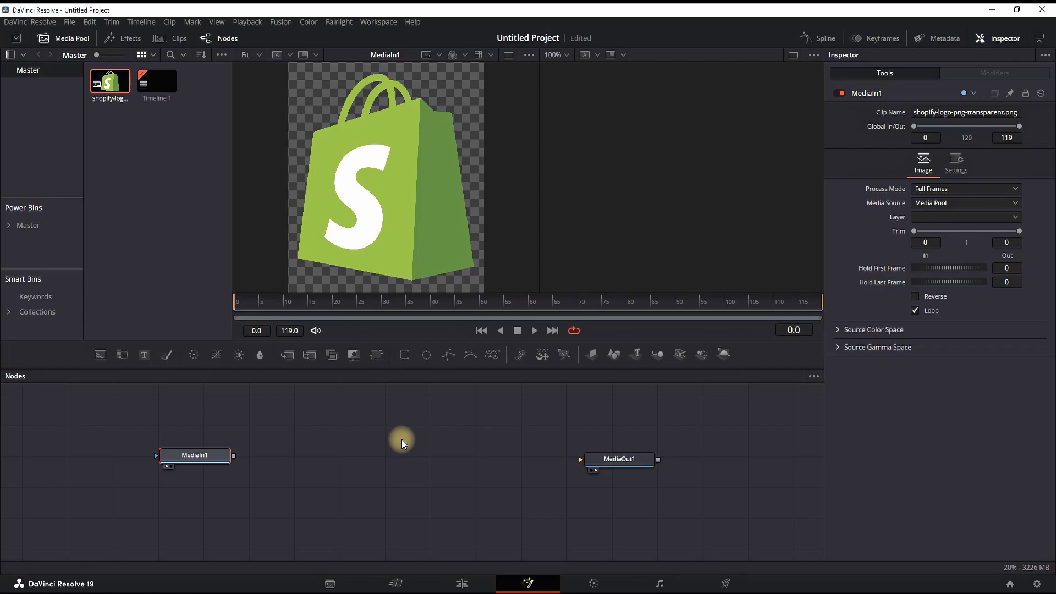
# Step: Add pImageEmitter and pRender nodes after MediaIn1, then select MediaIn1
pyautogui.write('pl')
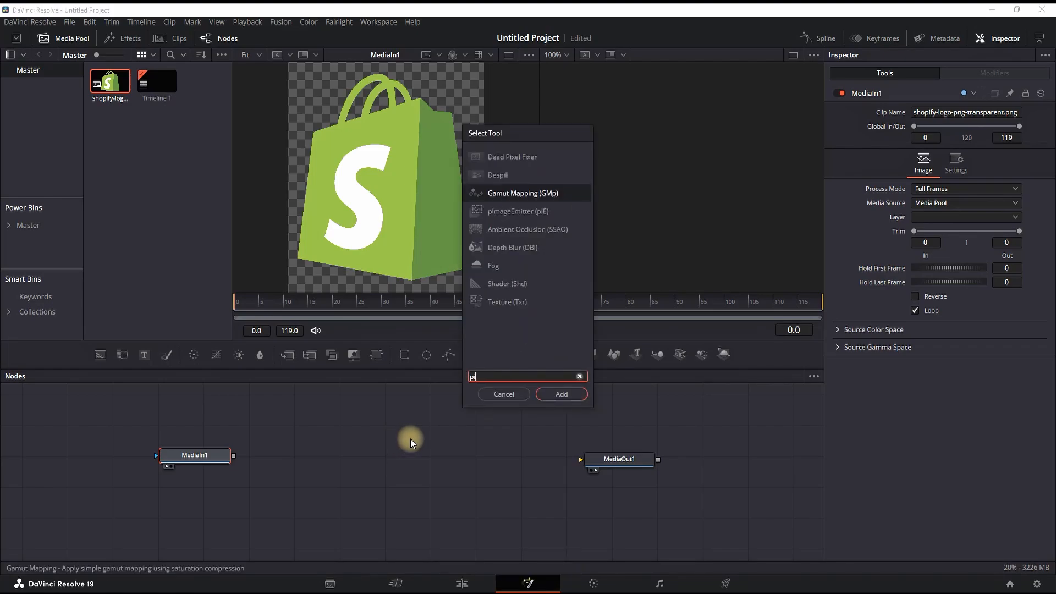
pyautogui.click(560, 394)
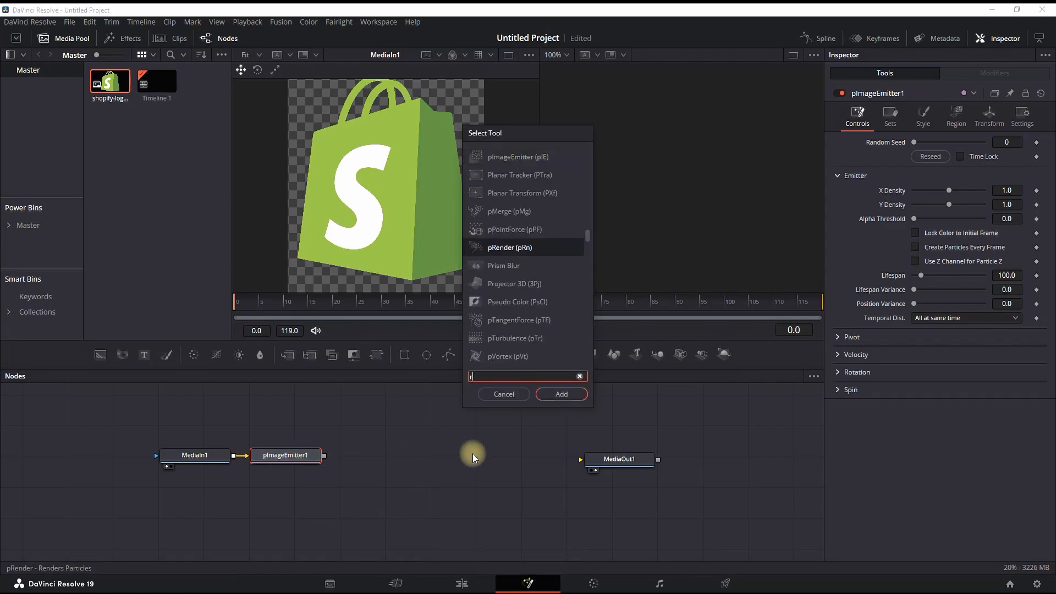
pyautogui.write('en')
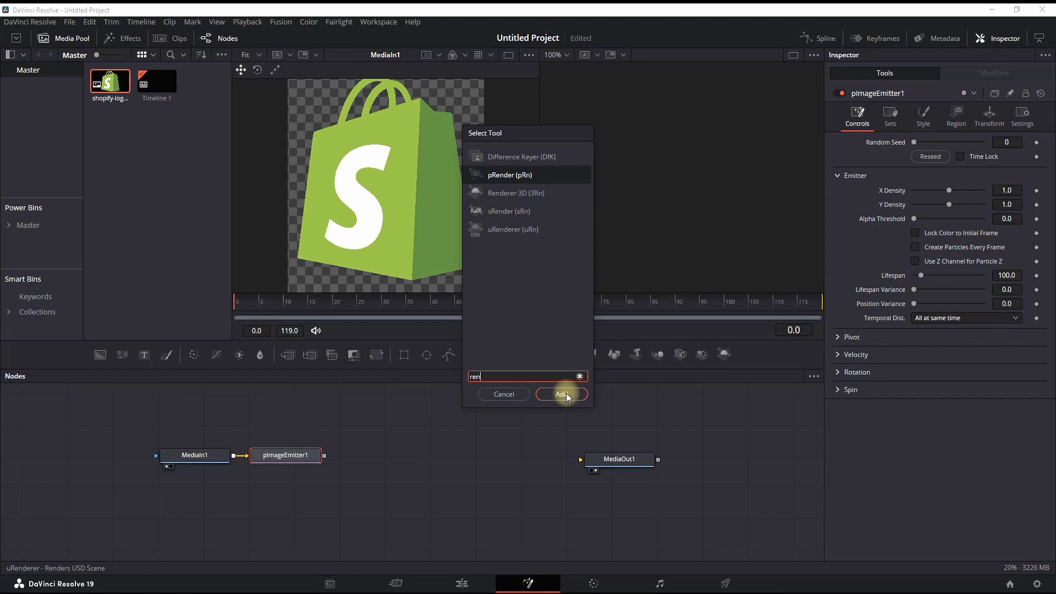
pyautogui.click(561, 394)
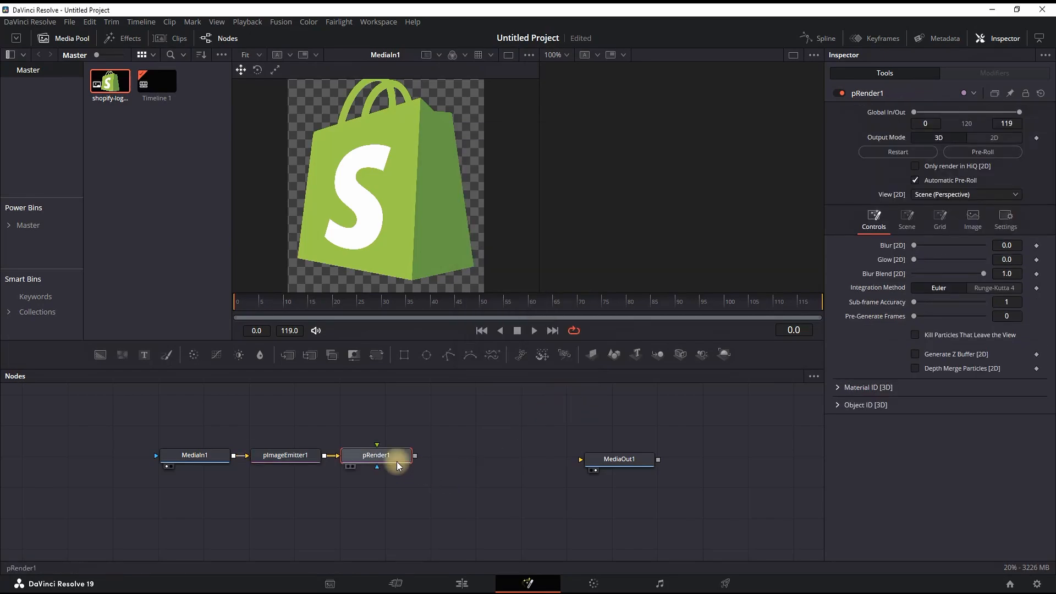
pyautogui.click(196, 455)
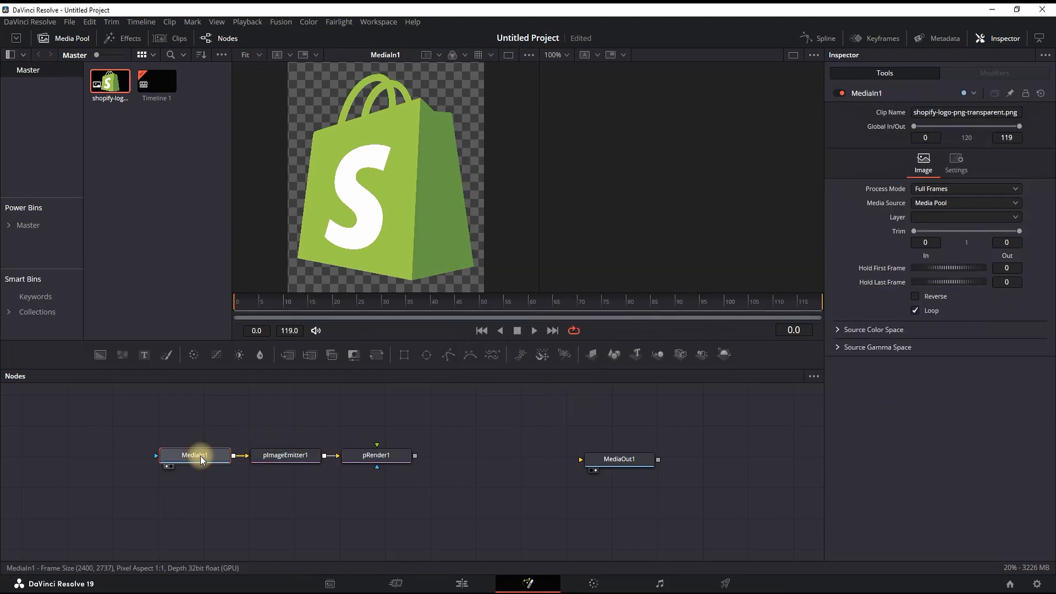
pyautogui.moveTo(375, 432)
pyautogui.write('transf')
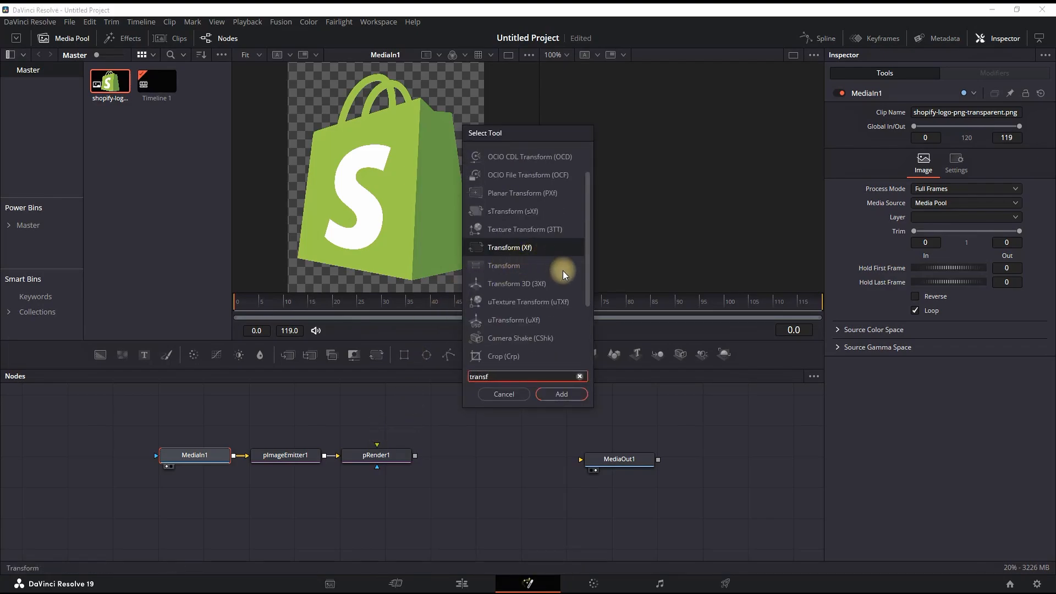
# Step: Add a Transform node, set its Size to 0.427, and select pImageEmitter1
pyautogui.click(560, 393)
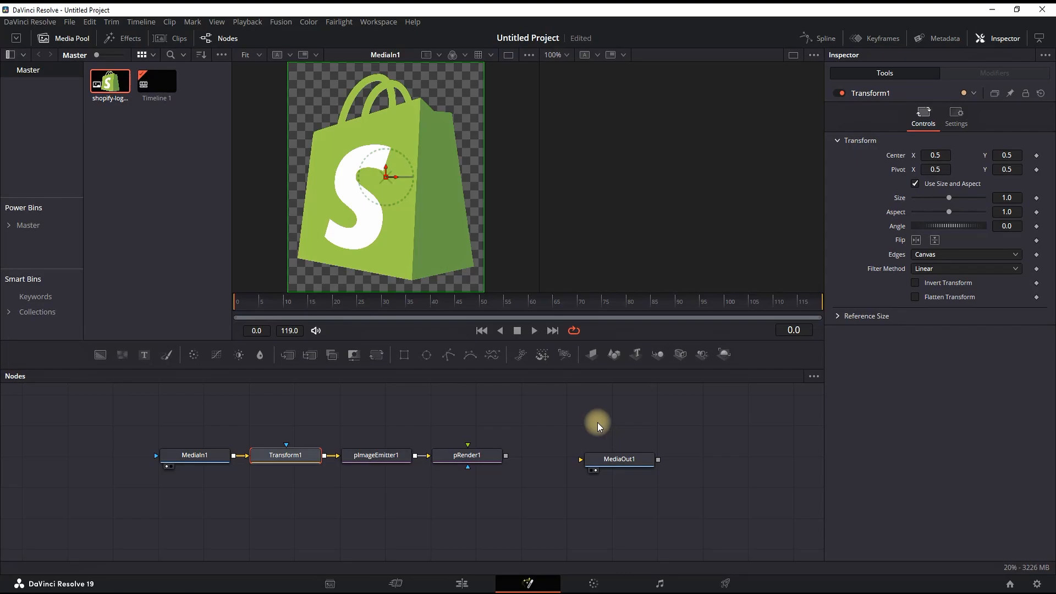
pyautogui.moveTo(898, 258)
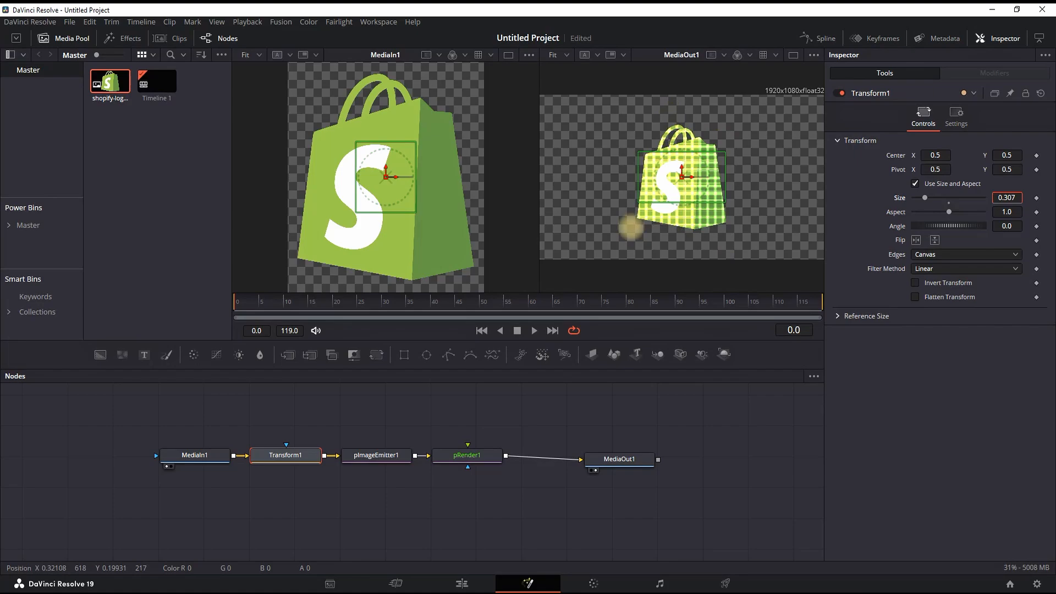
pyautogui.moveTo(924, 198); pyautogui.dragTo(931, 198)
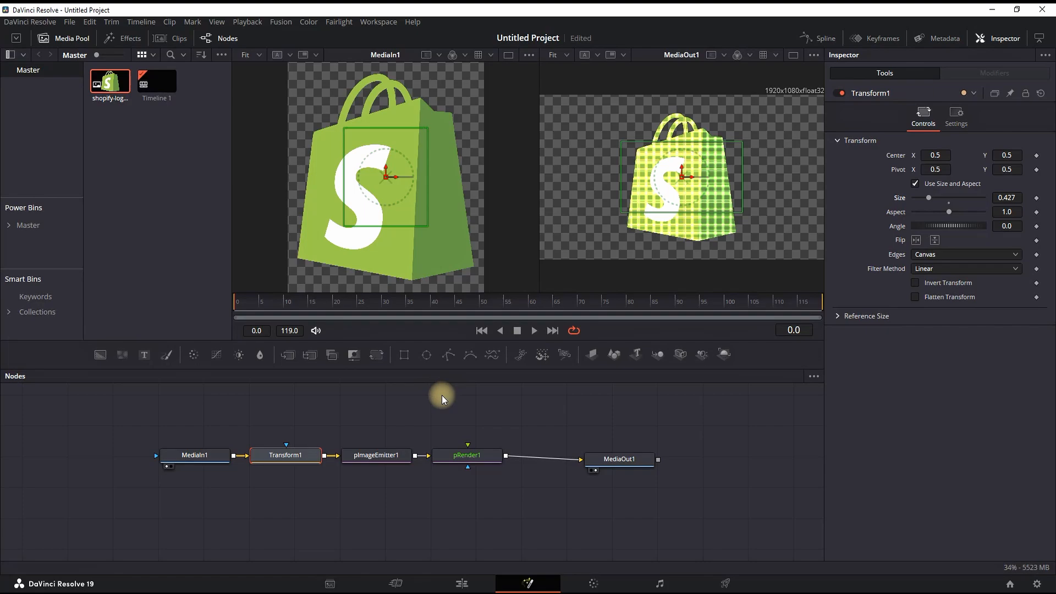
pyautogui.click(375, 455)
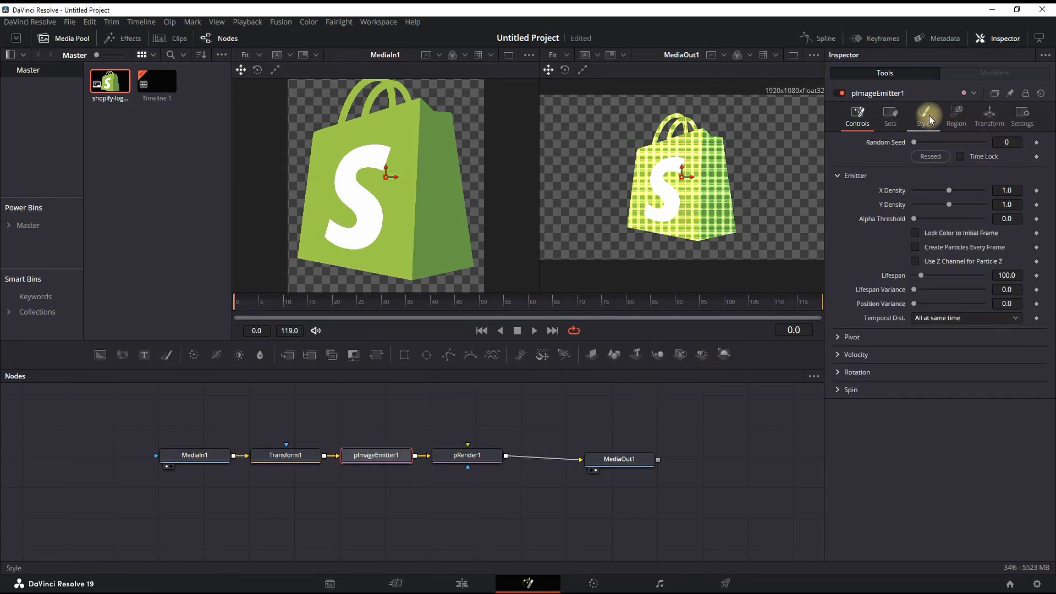
# Step: Switch pImageEmitter1 particles to the Blob style with a size of 0.5
pyautogui.click(923, 115)
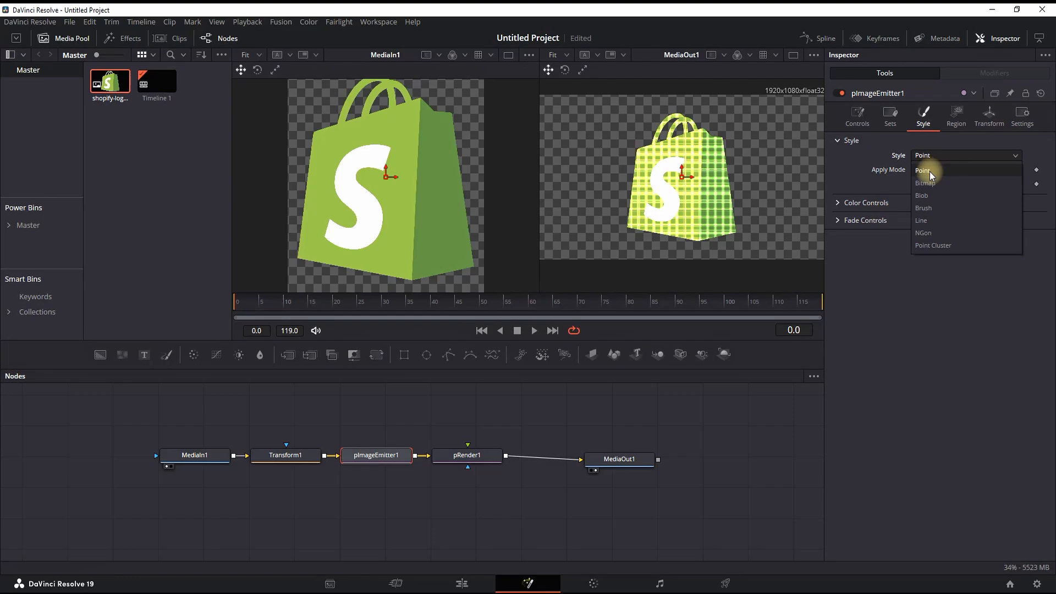
pyautogui.click(922, 195)
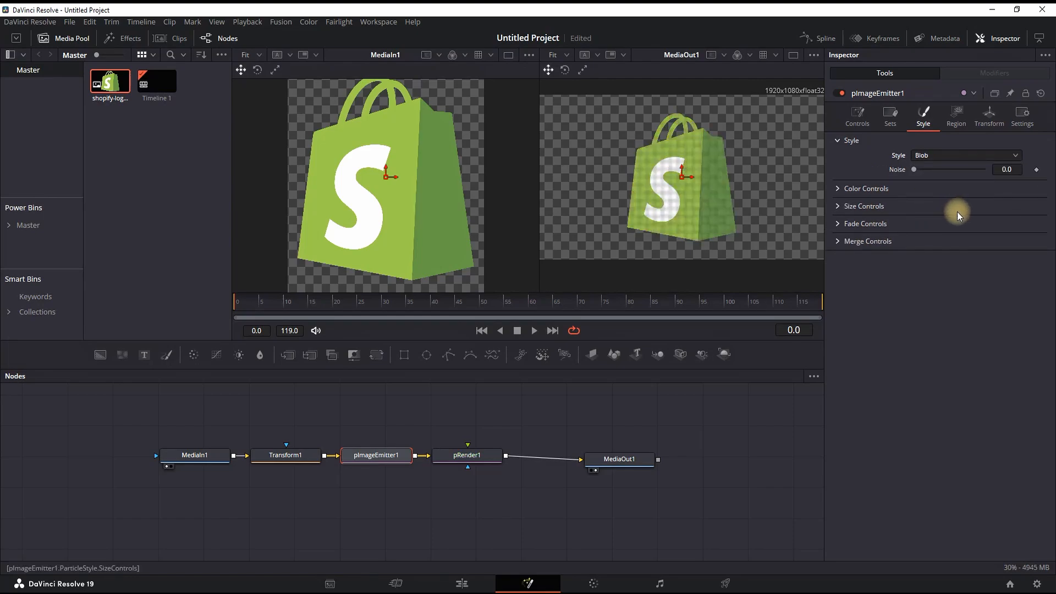
pyautogui.click(864, 206)
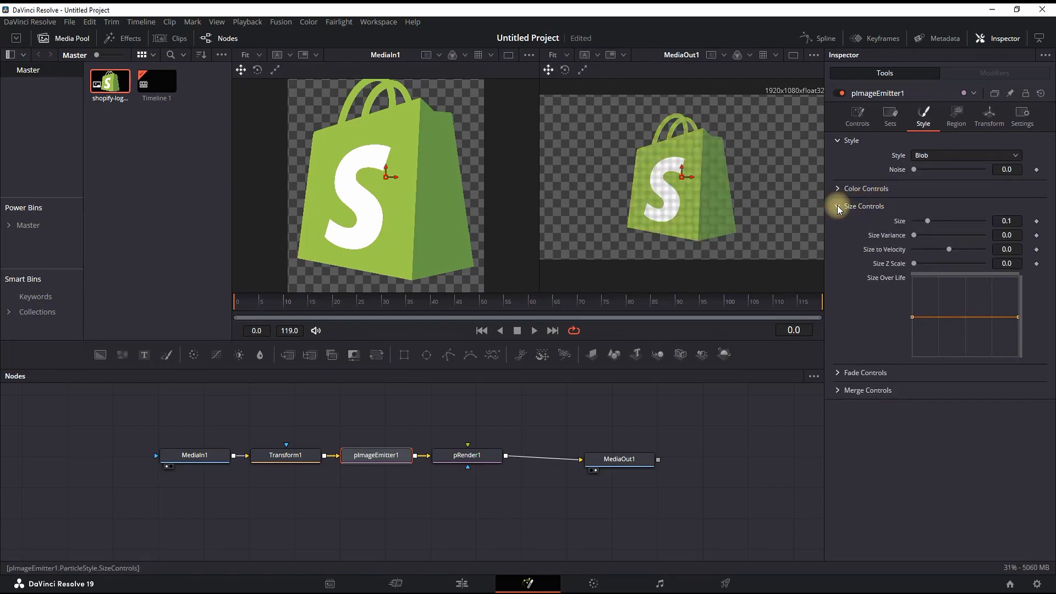
pyautogui.click(1007, 221)
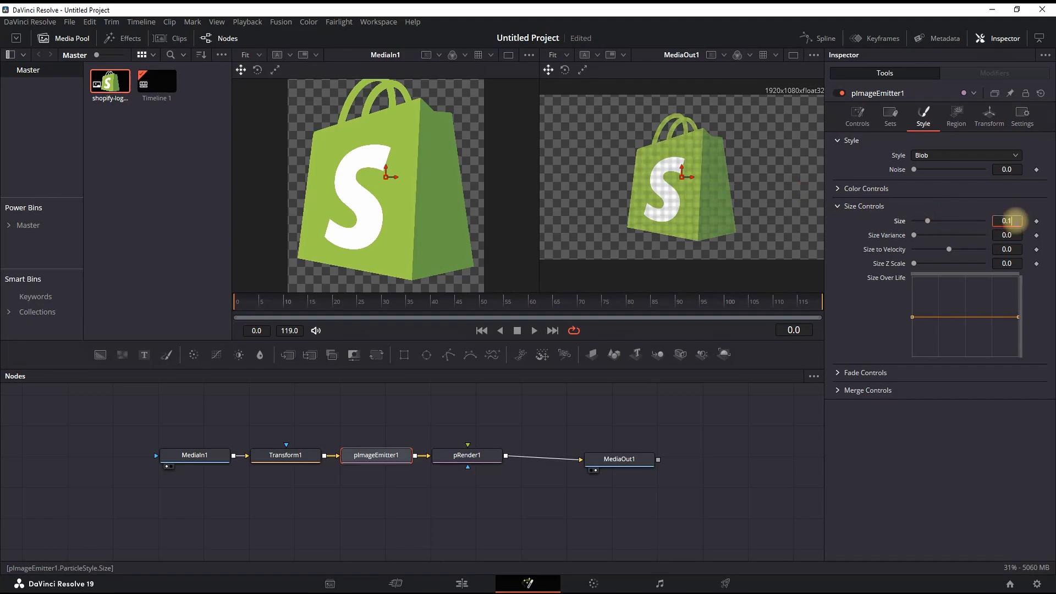
pyautogui.write('0.5')
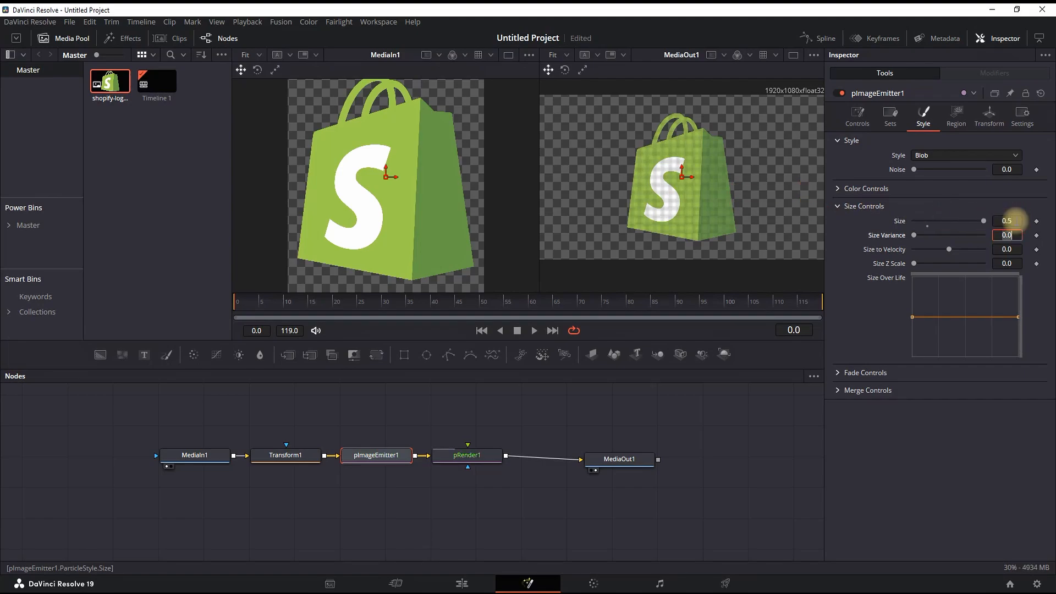
pyautogui.click(857, 115)
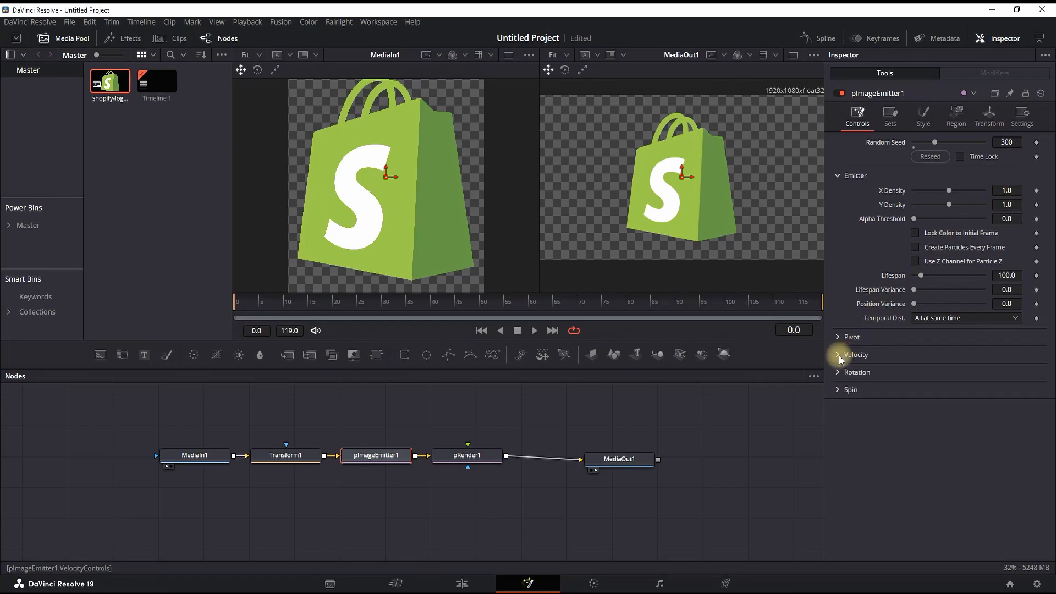
# Step: Set particle velocity and velocity variance to 0.2 and the angle to -90
pyautogui.click(855, 355)
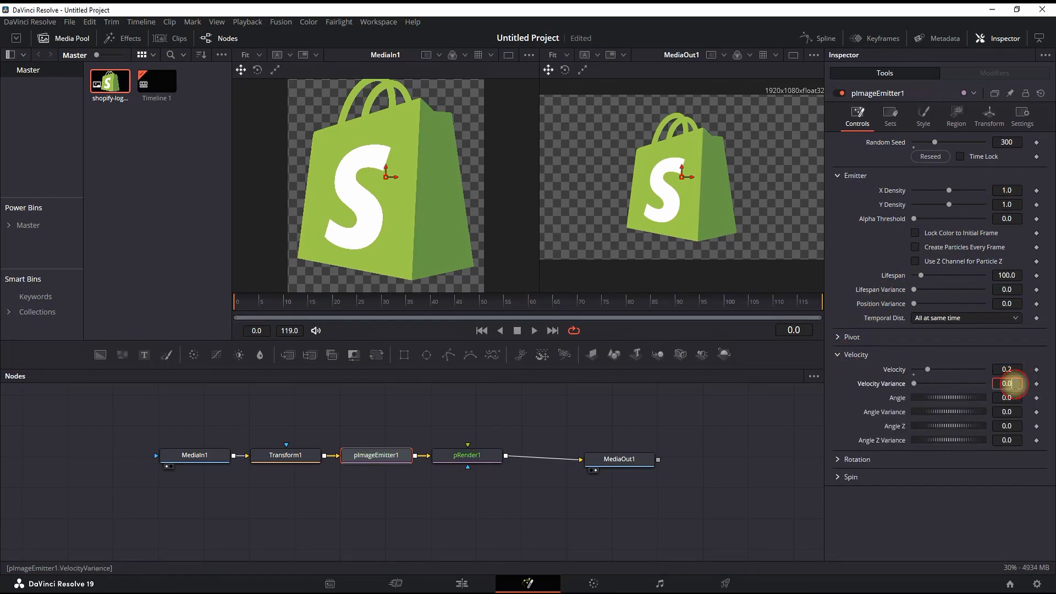
pyautogui.write('0.2')
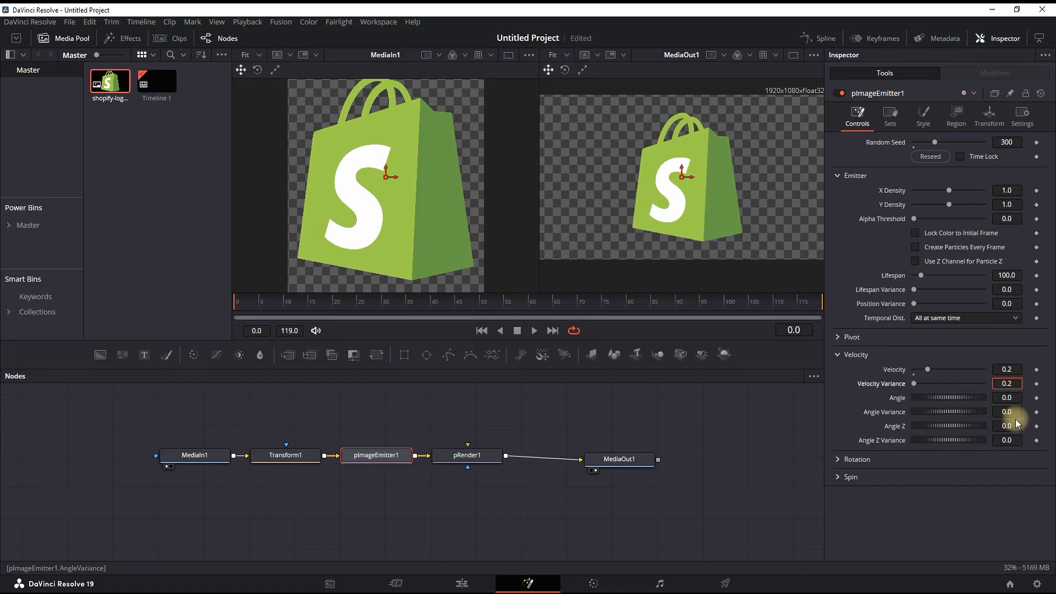
pyautogui.write('-90')
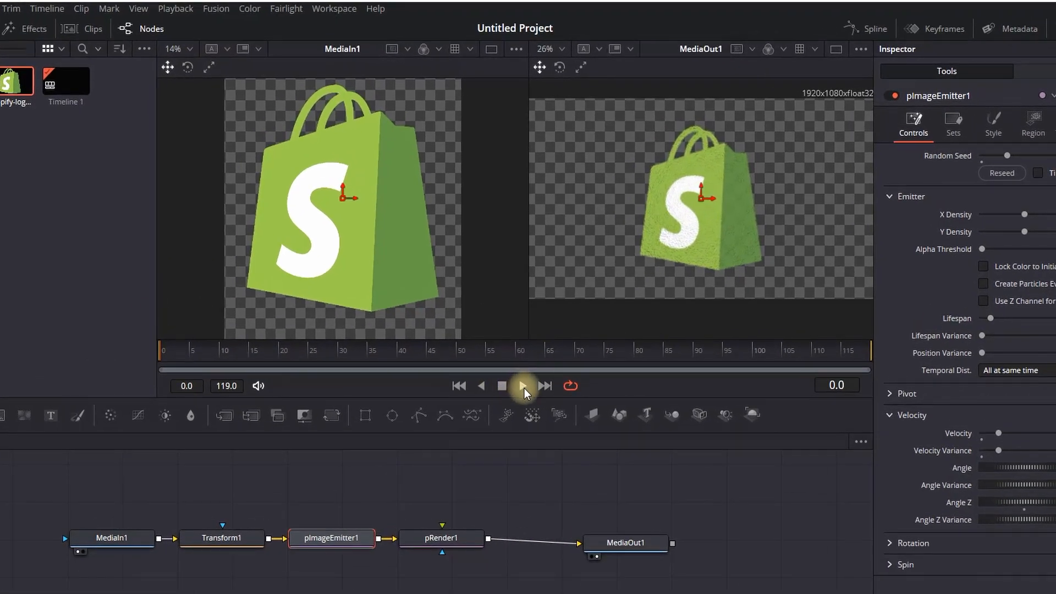
# Step: Play the composition to watch the logo dissolve, then stop playback
pyautogui.click(522, 386)
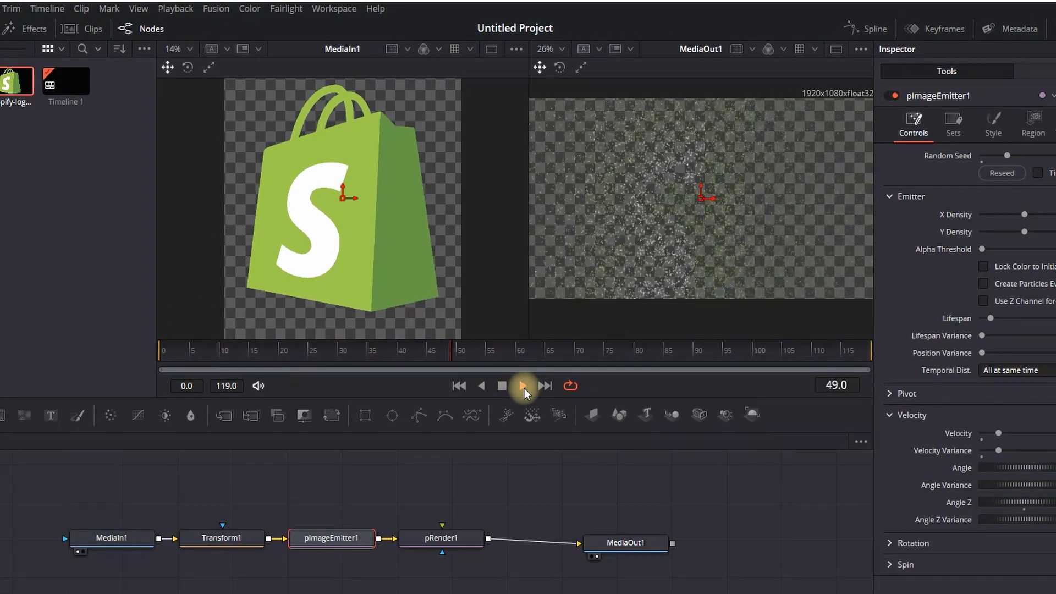
pyautogui.click(521, 385)
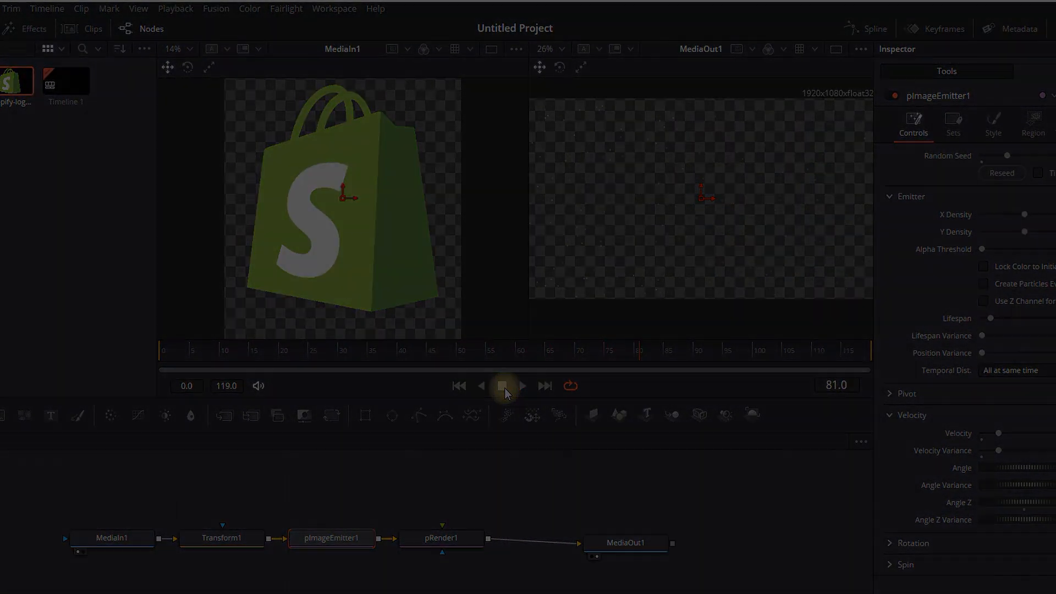